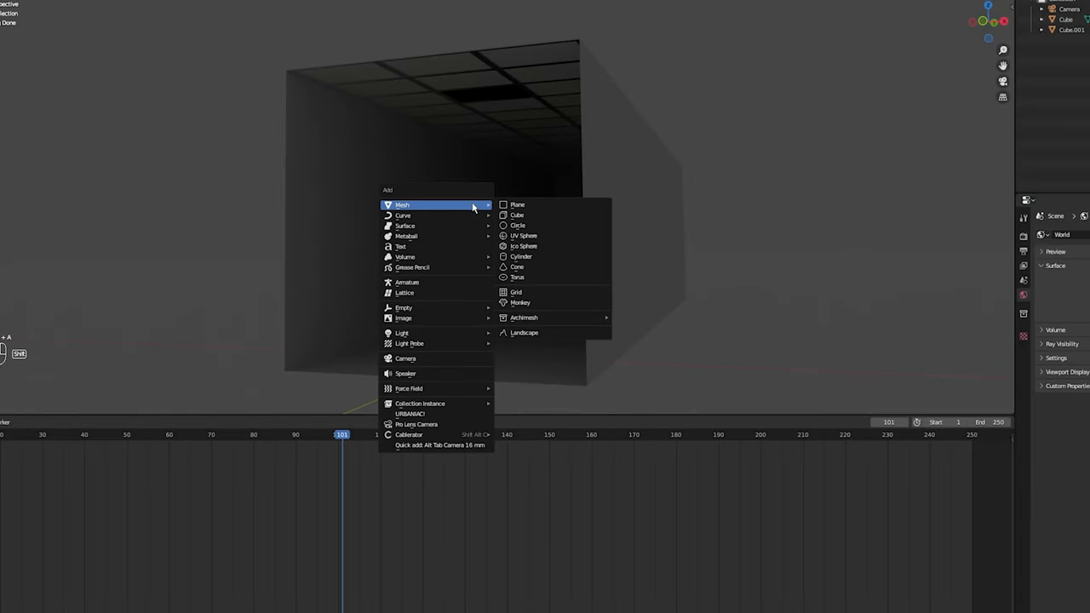
mouse_move(402, 333)
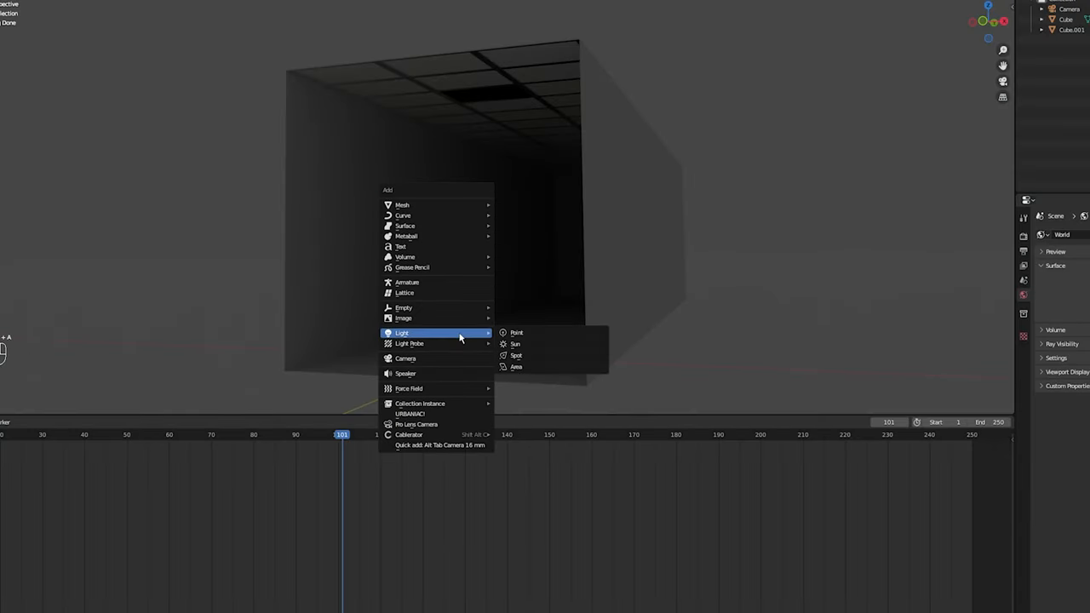
Step: Add a point light (Point.001) to the dark corridor scene
left_click(516, 333)
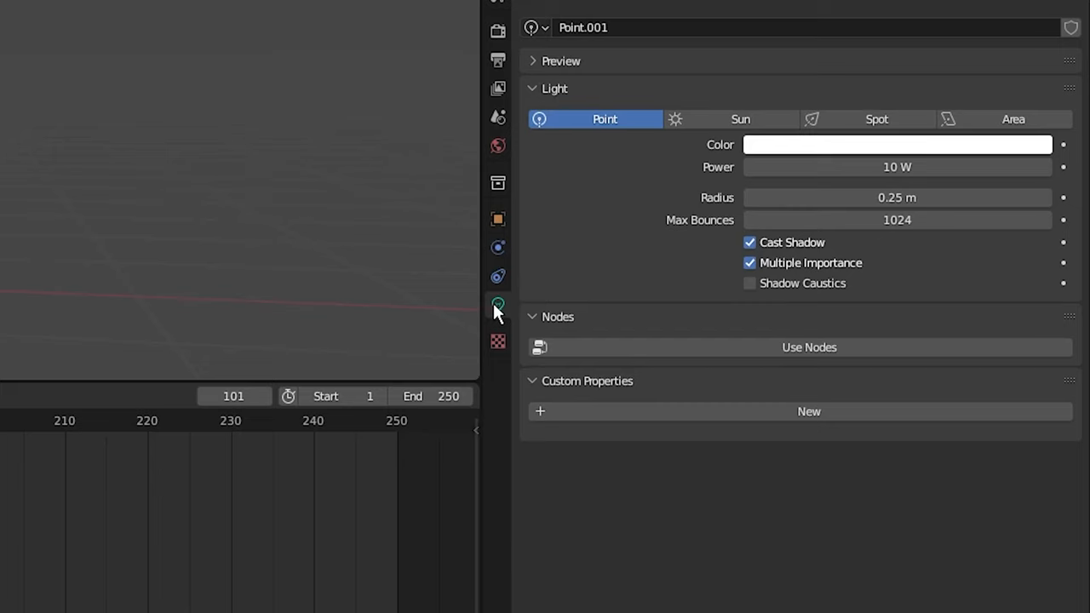
mouse_move(896, 167)
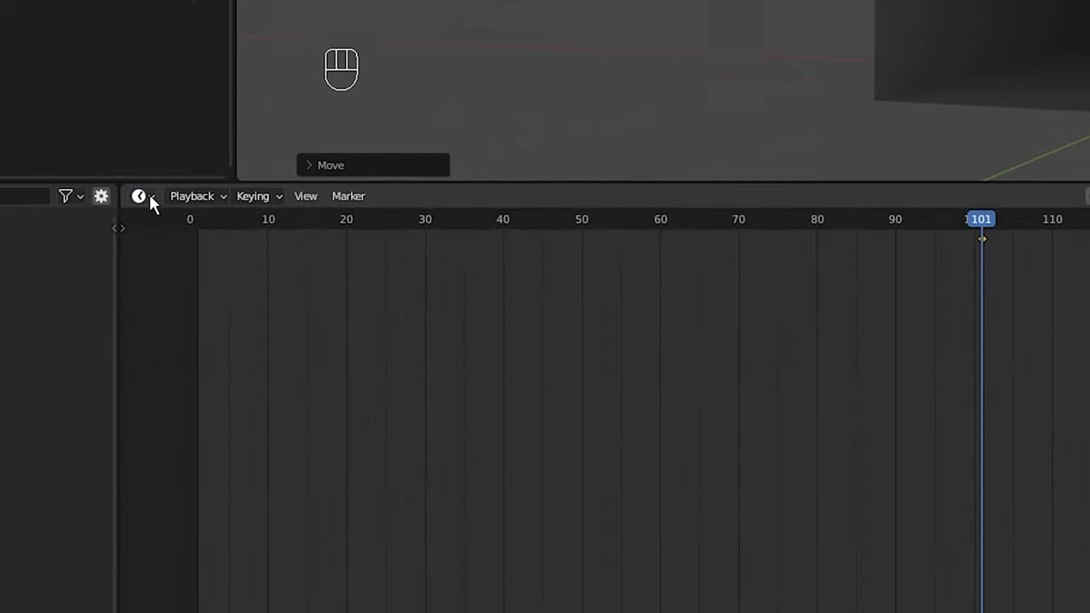
Step: Switch the timeline area to the Graph Editor and select the Point.001 power channel
left_click(140, 196)
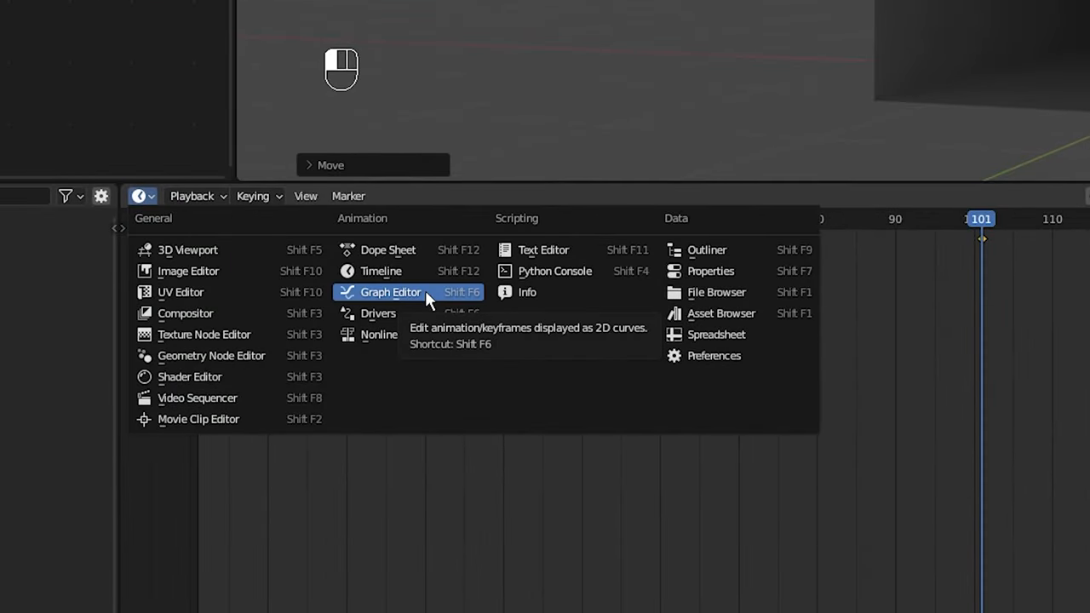
left_click(390, 293)
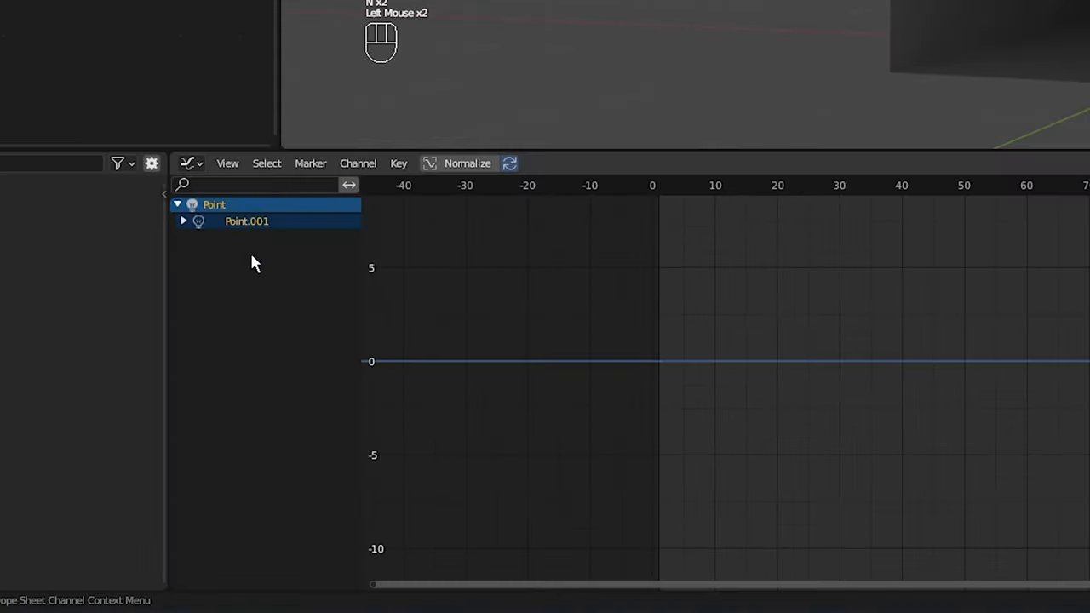
left_click(182, 221)
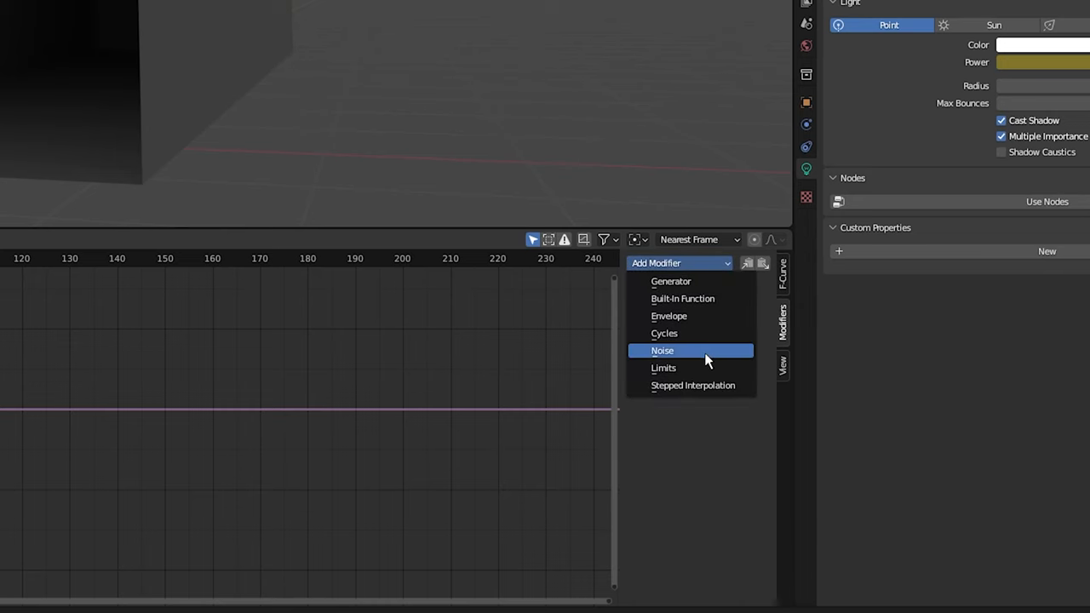
Step: Add a Noise modifier (Scale 0.6, Strength 17.5) and Stepped Interpolation to the power curve
left_click(663, 351)
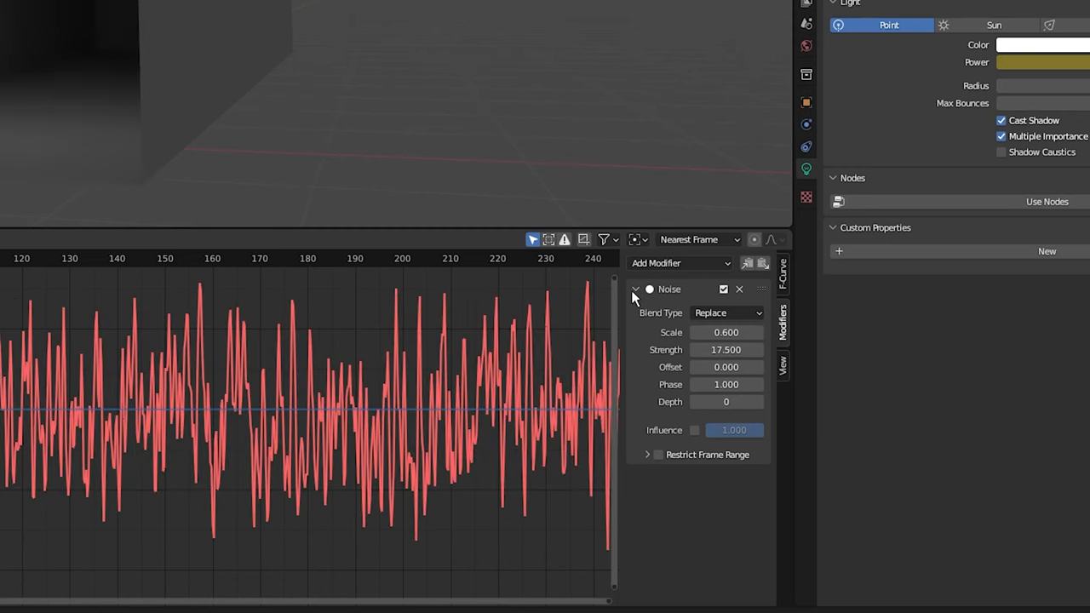
left_click(635, 289)
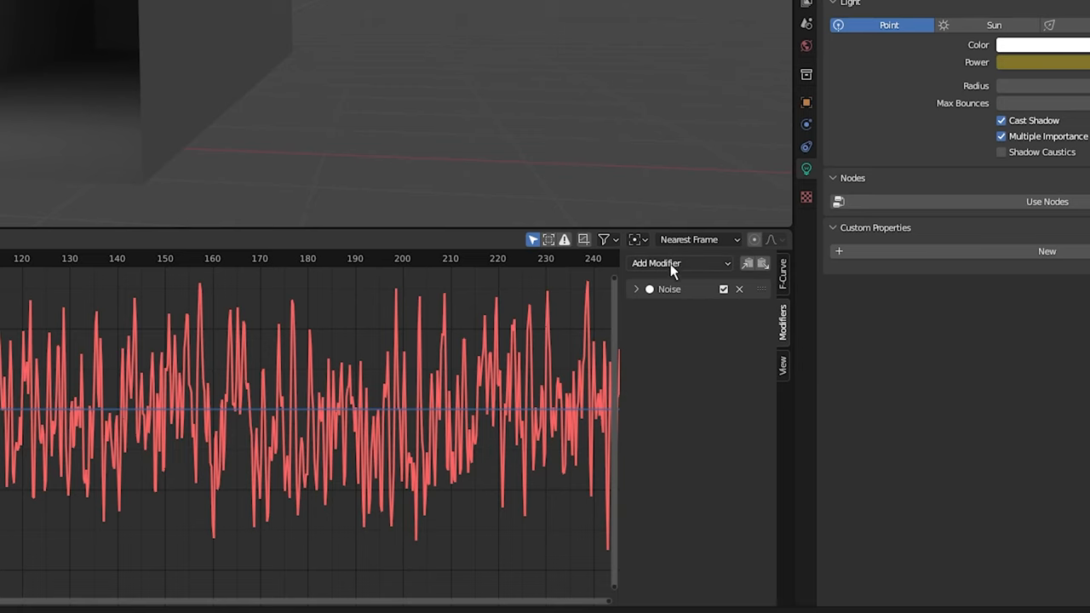
left_click(678, 262)
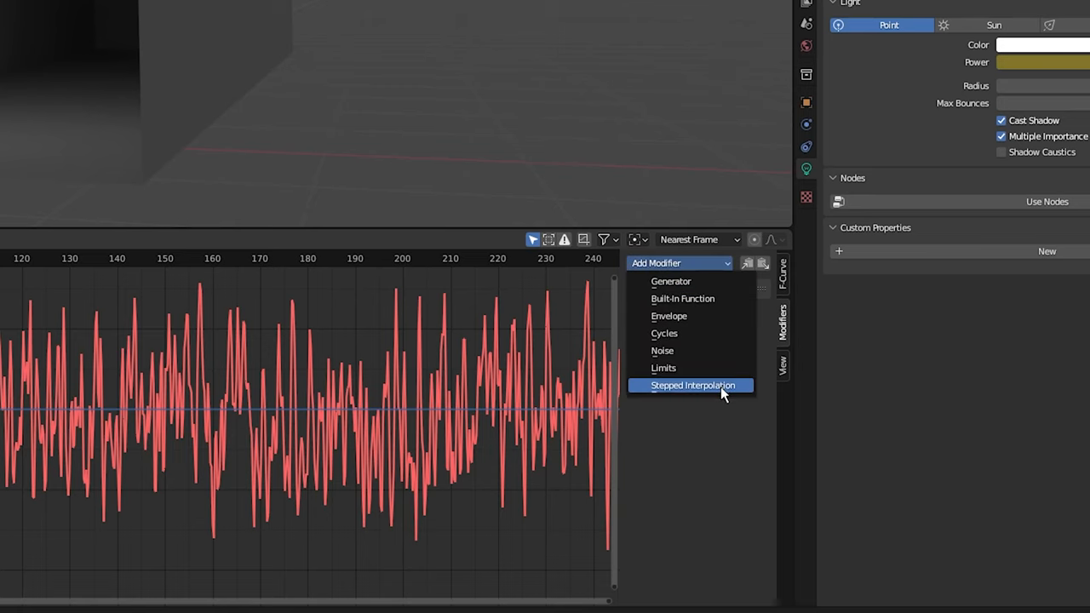
left_click(692, 385)
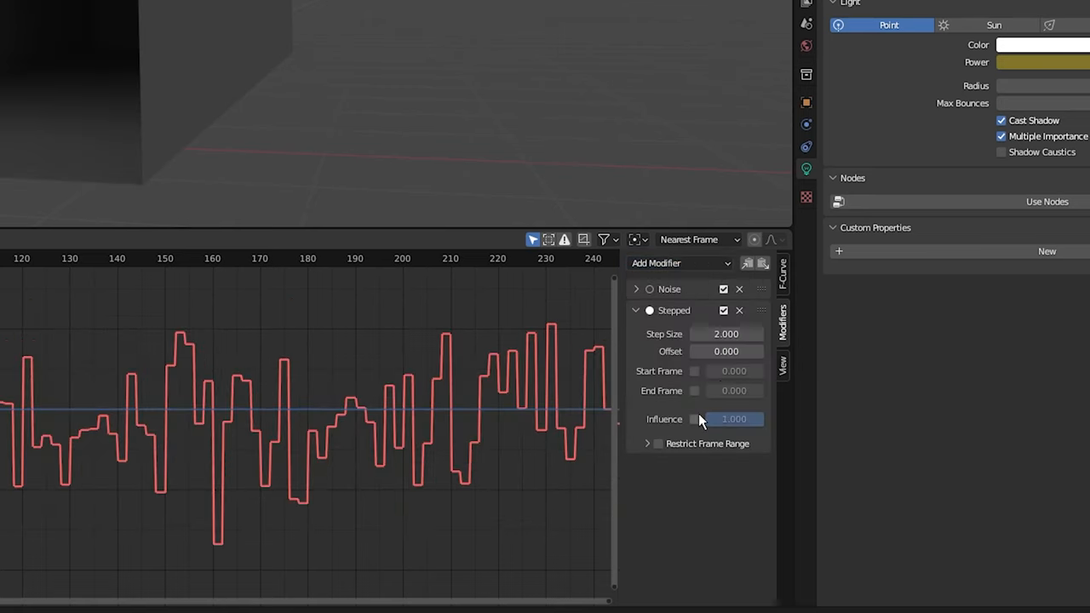
left_click(678, 262)
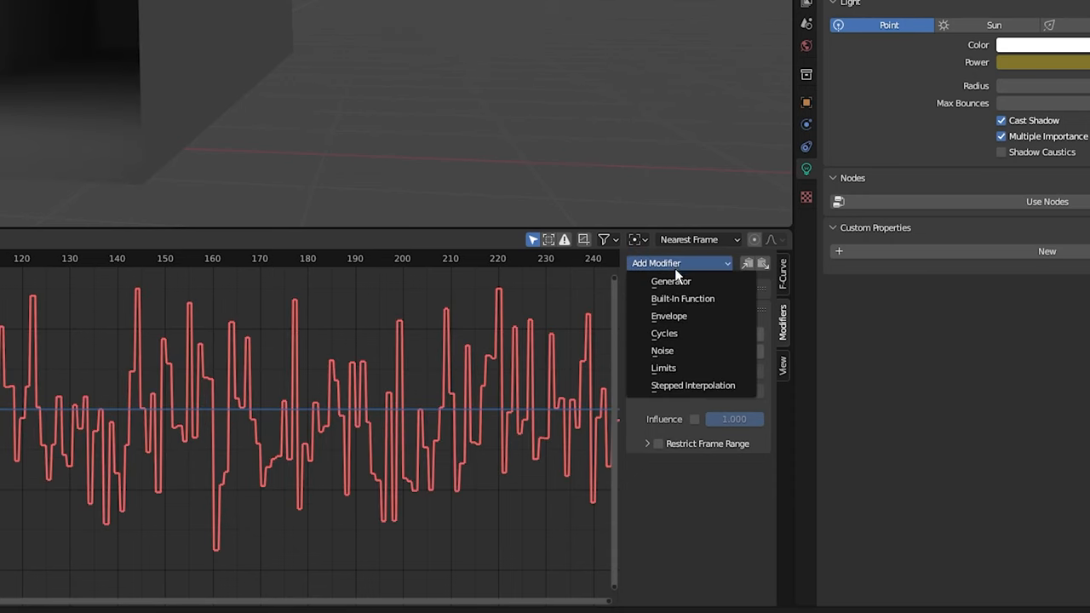
mouse_move(663, 368)
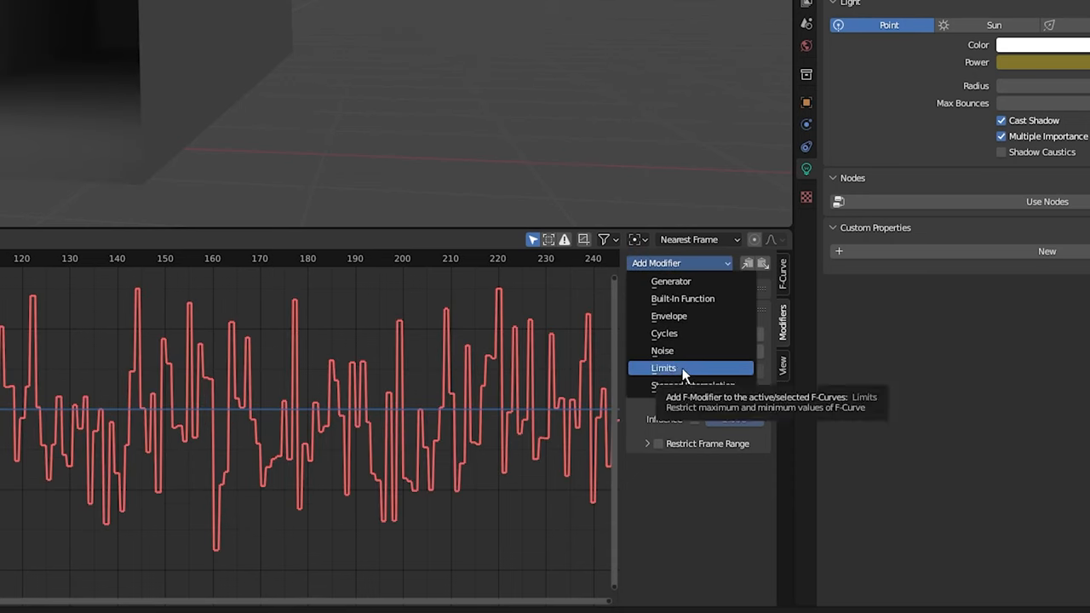
Step: Add a Limits modifier with Minimum Y and Maximum Y enabled, then select the ceiling tile
left_click(665, 368)
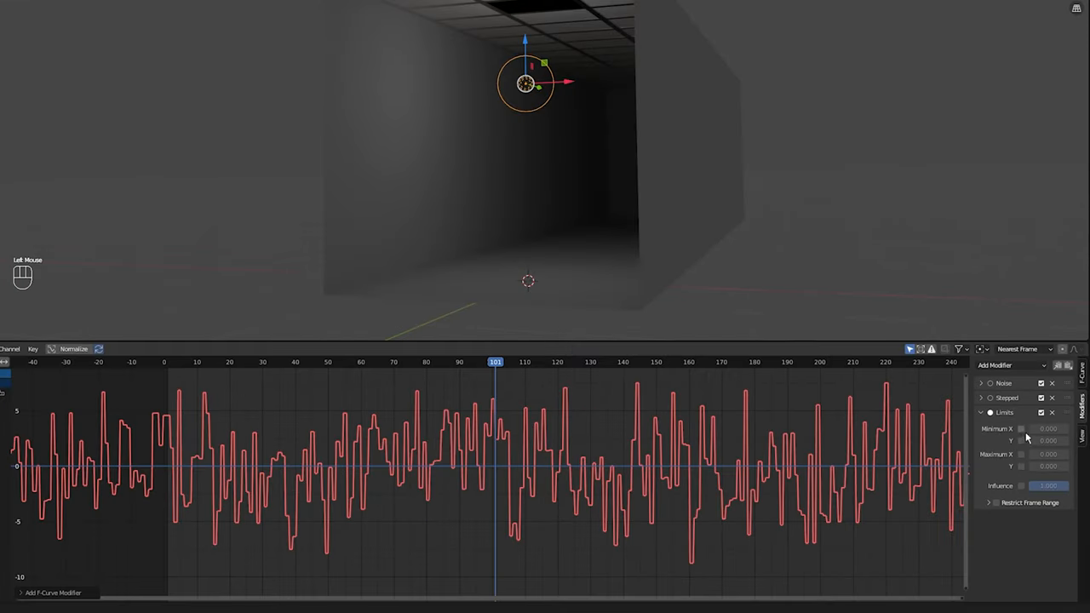
left_click(1022, 429)
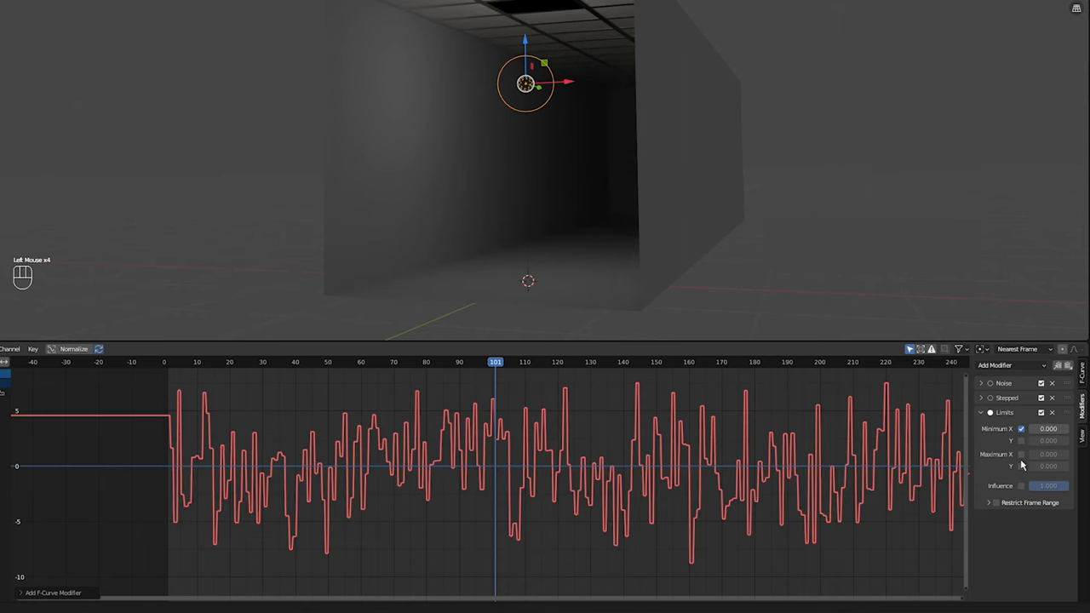
left_click(1022, 453)
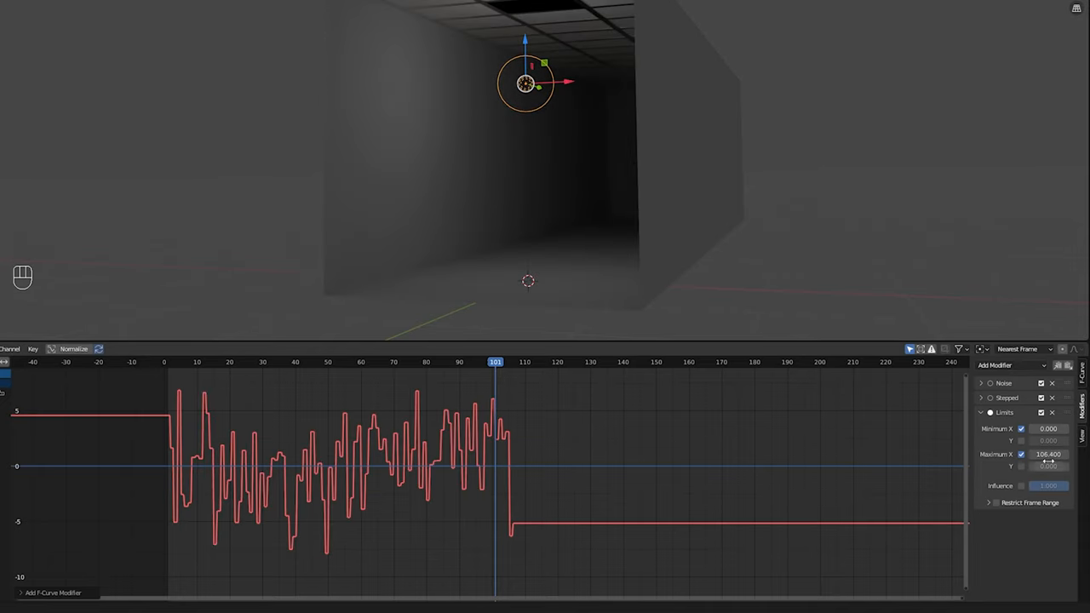
left_click_drag(1049, 453, 1065, 453)
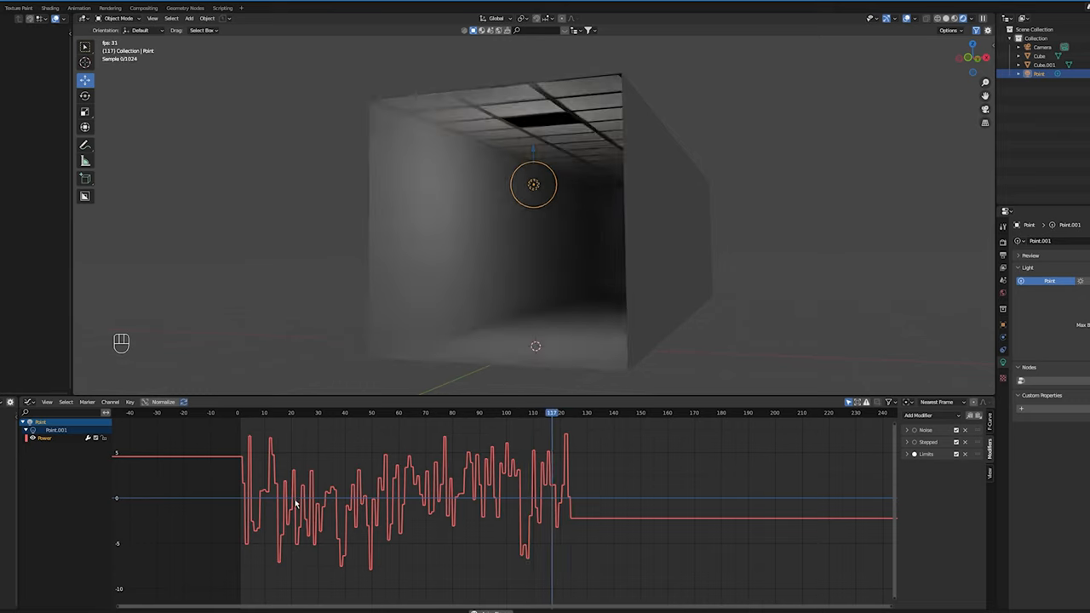
left_click(456, 38)
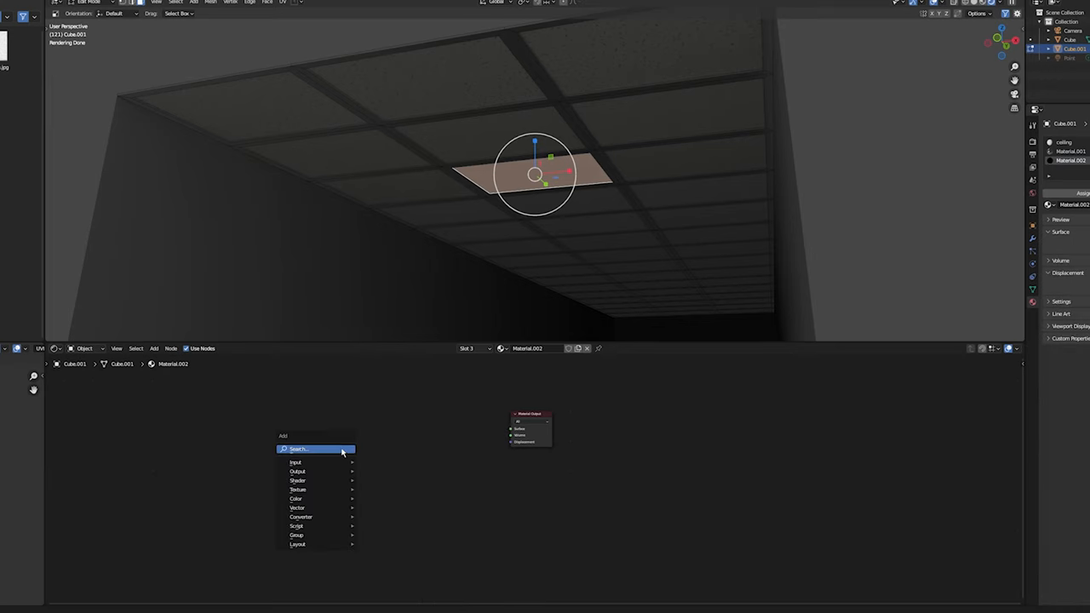
Step: Add Emission and Mix Shader nodes, wiring Emission through Mix Shader into the Material Output surface
type("em")
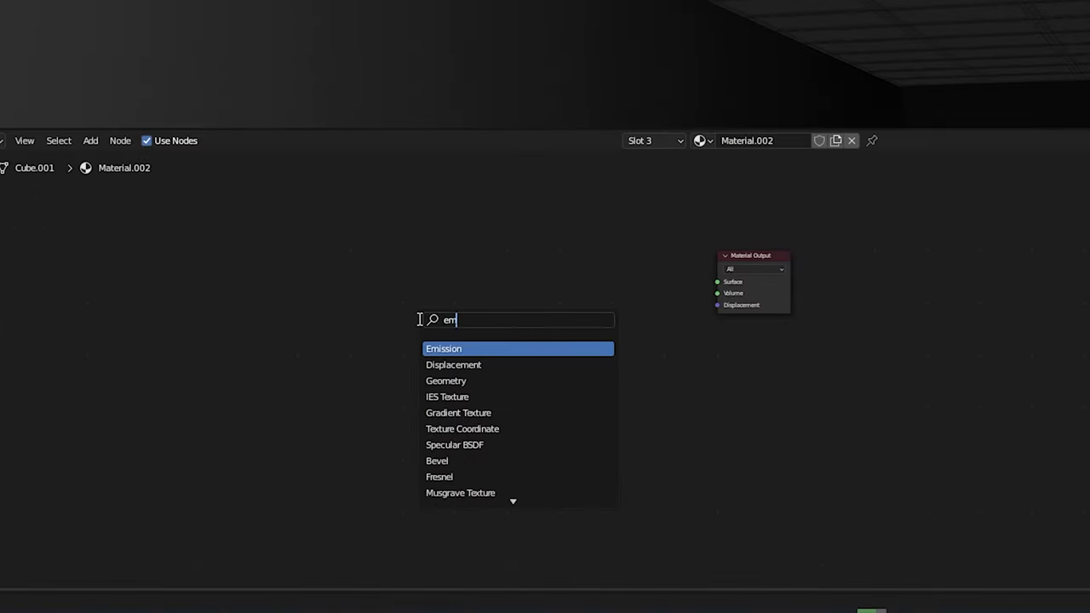
left_click(443, 347)
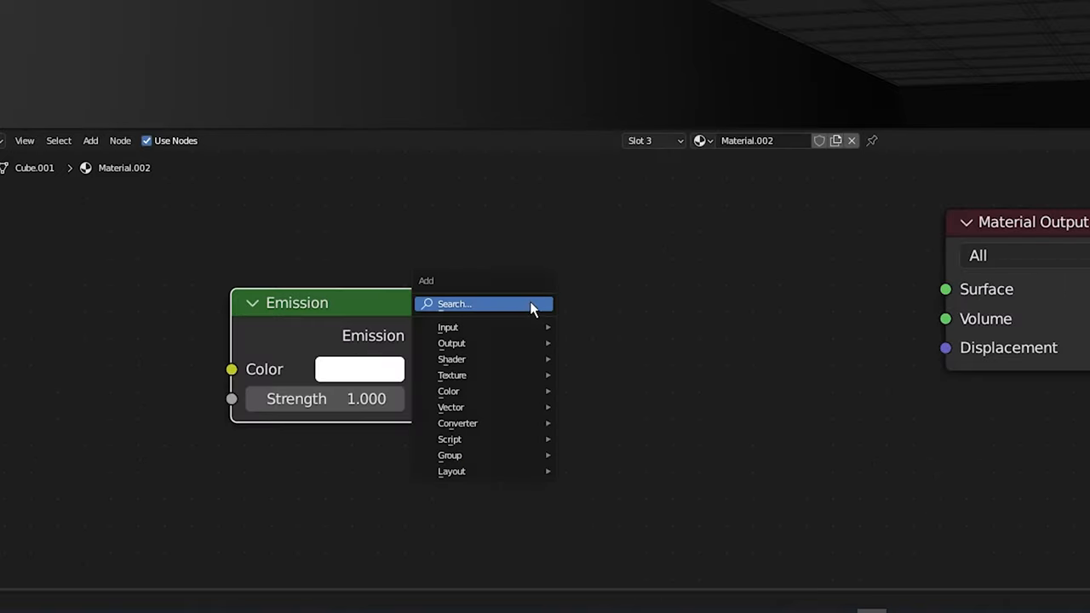
type("mi")
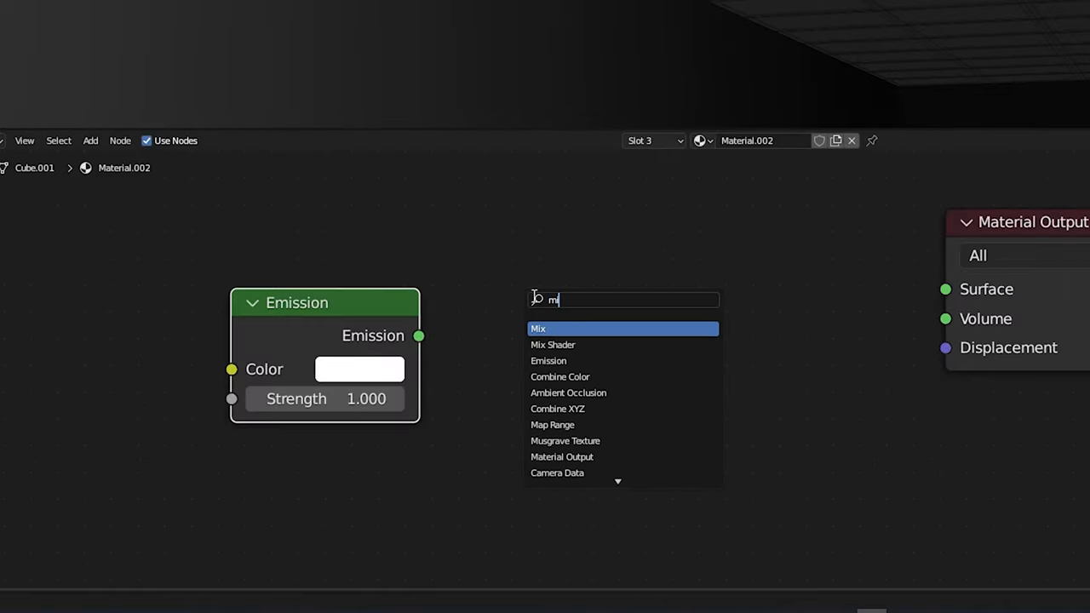
left_click(552, 344)
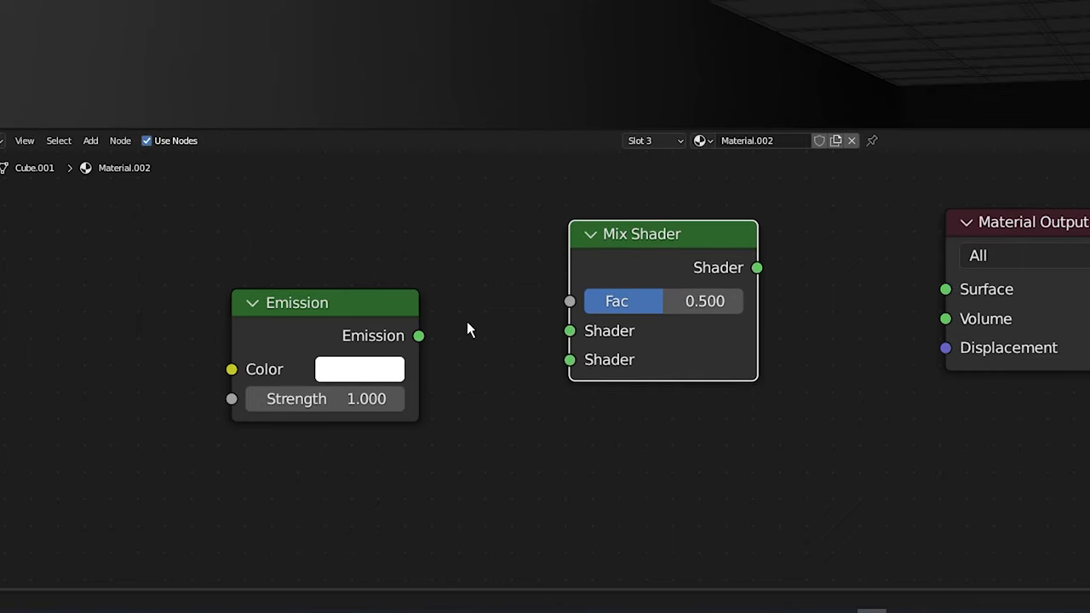
left_click_drag(419, 336, 568, 330)
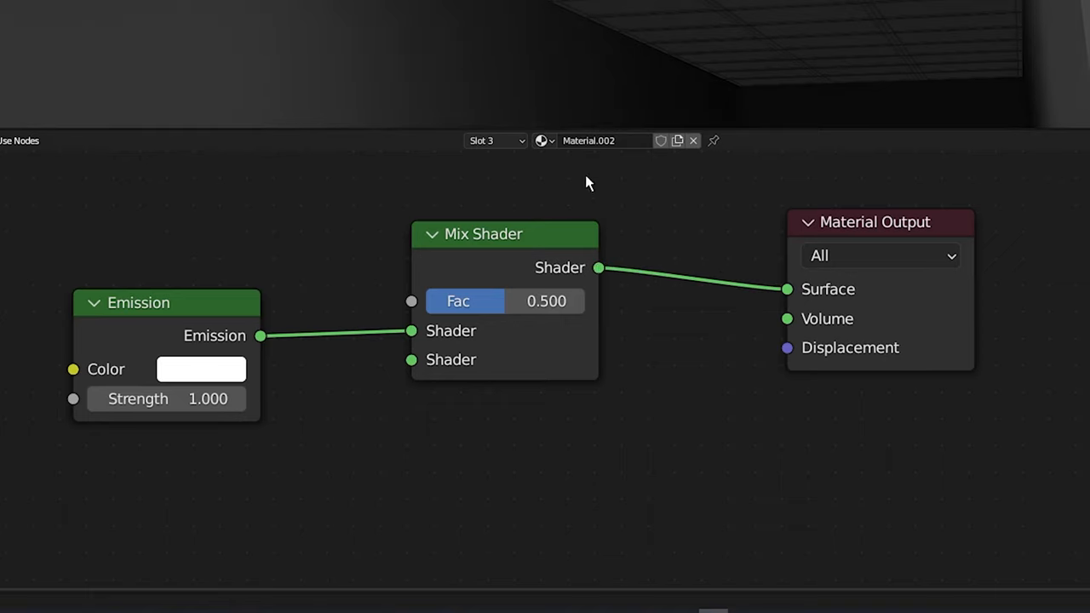
mouse_move(525, 270)
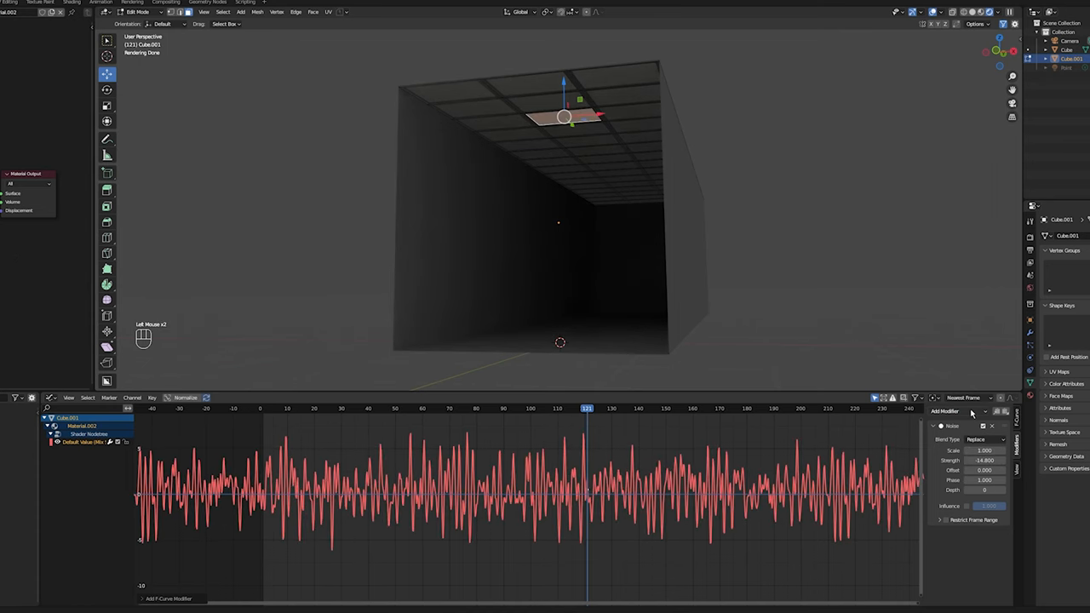
Step: Add Stepped Interpolation to the ceiling tile's noisy mix shader value curve
left_click(943, 411)
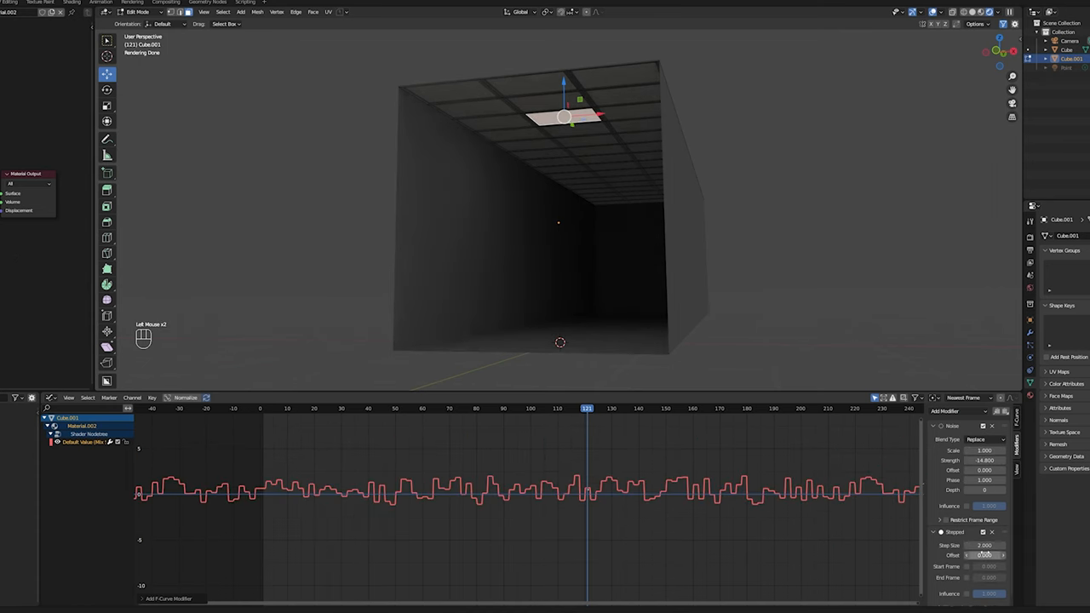